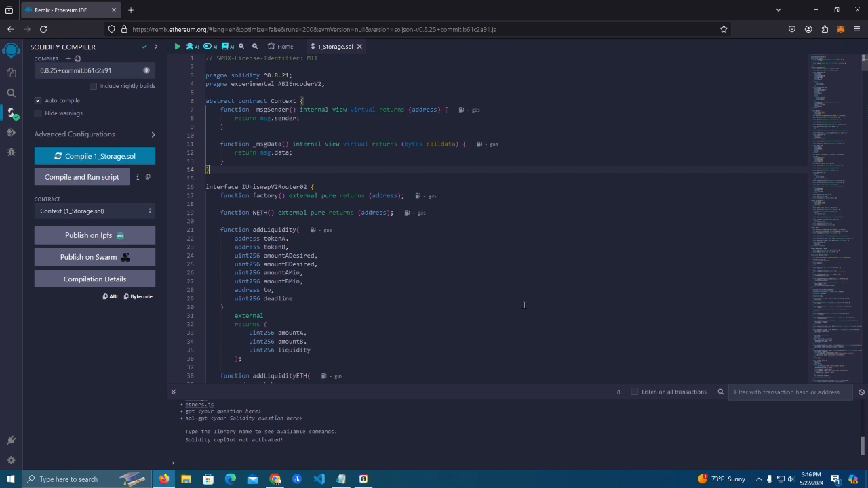
pyautogui.moveTo(334, 257)
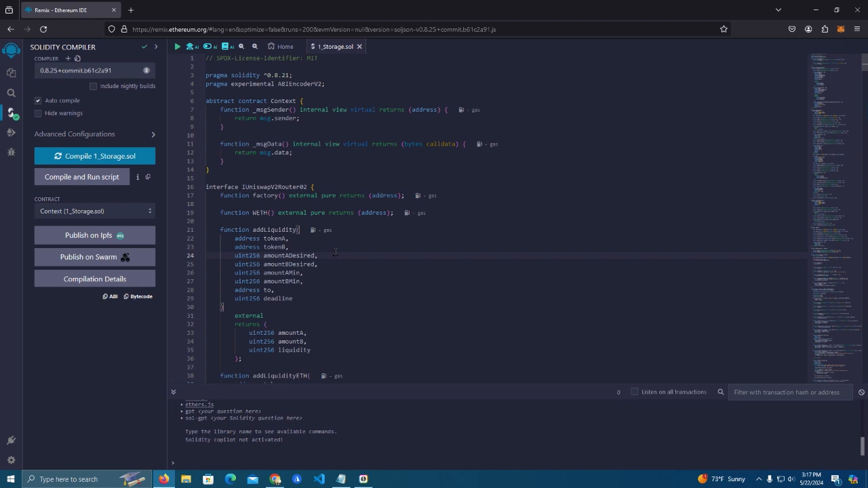
# - Scroll through the token contract source to review its code
pyautogui.scroll(-3)
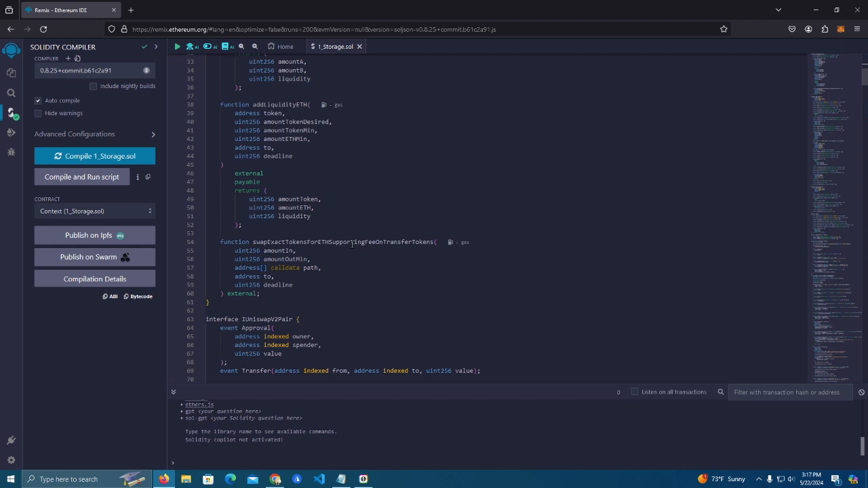
pyautogui.scroll(-3)
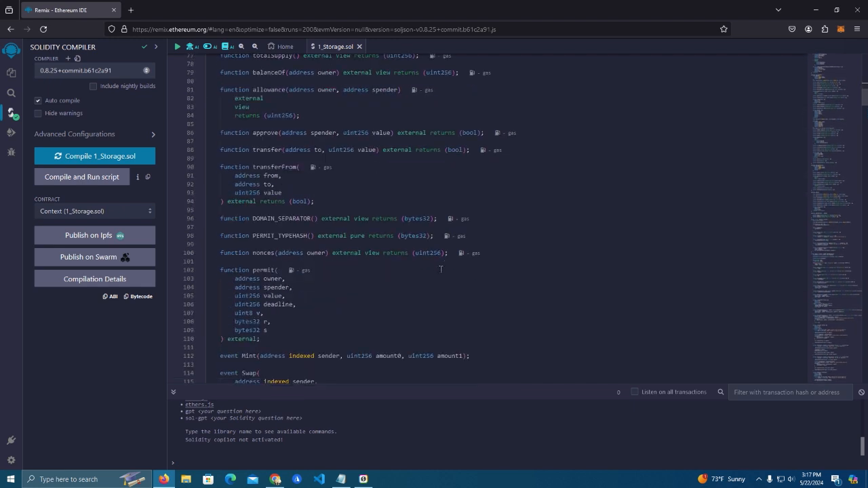
pyautogui.scroll(-3)
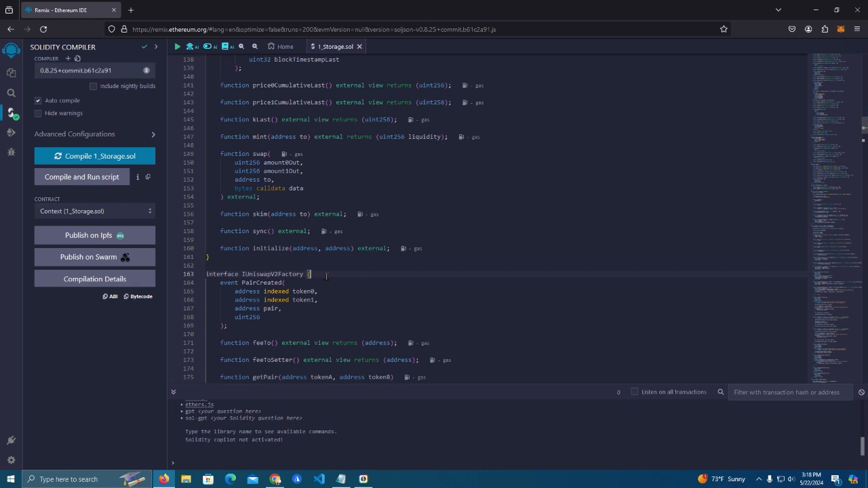
pyautogui.scroll(-3)
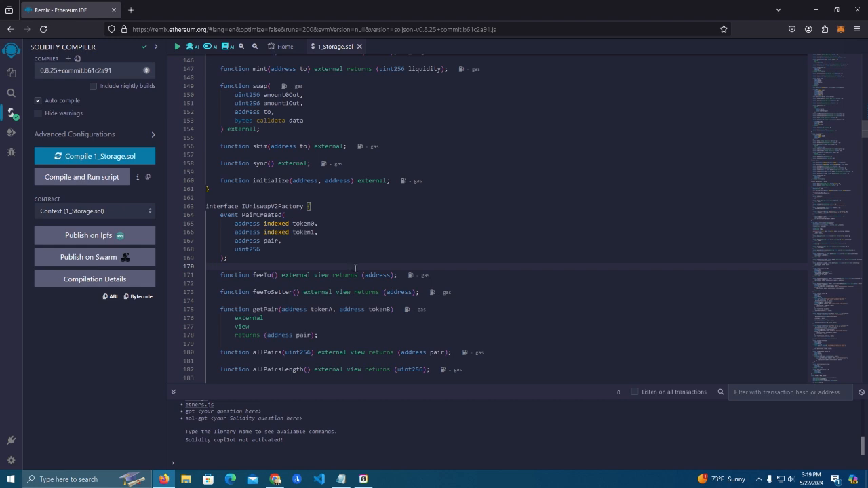
pyautogui.scroll(-3)
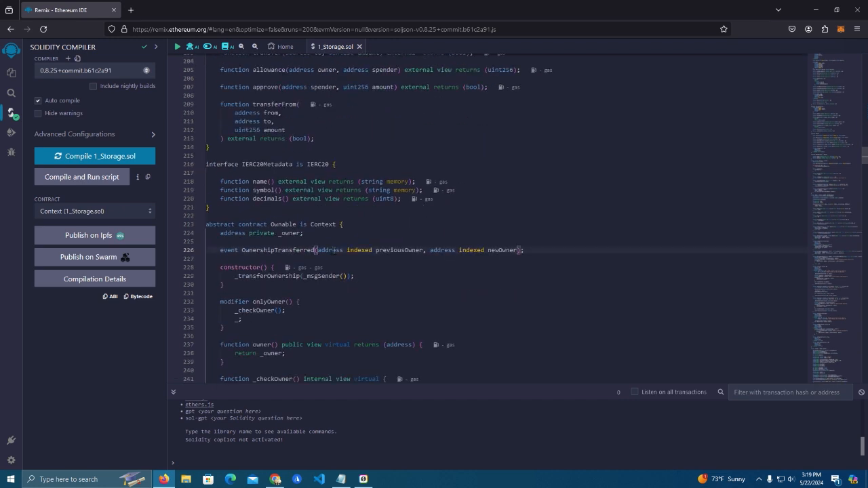
pyautogui.scroll(-3)
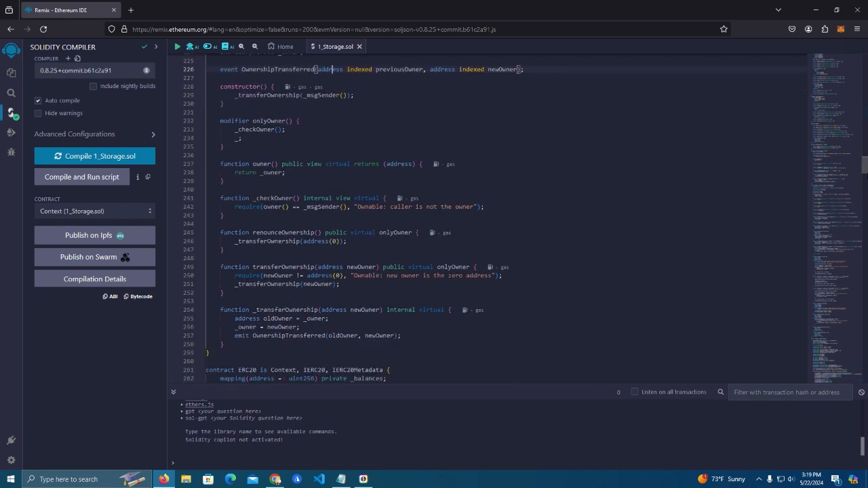
pyautogui.scroll(-3)
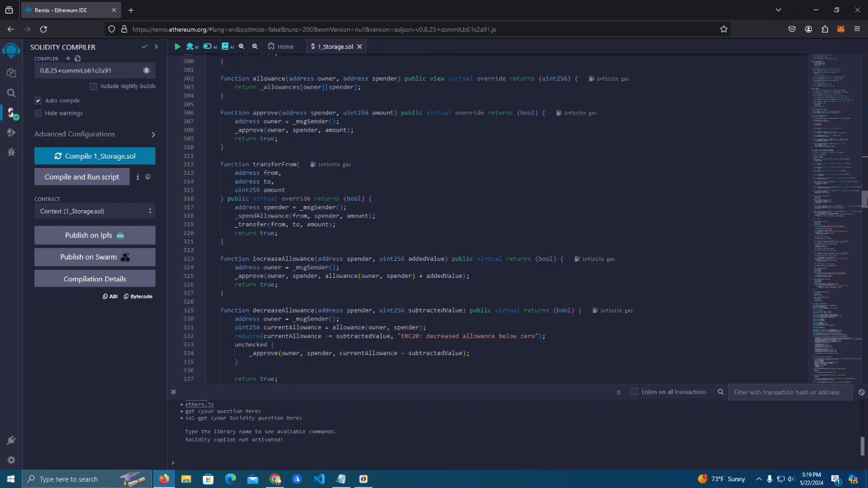
pyautogui.scroll(-3)
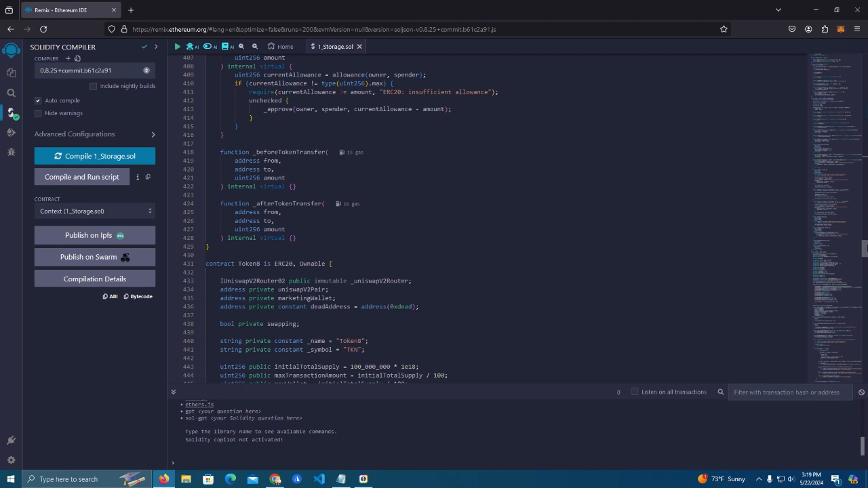
pyautogui.moveTo(303, 293)
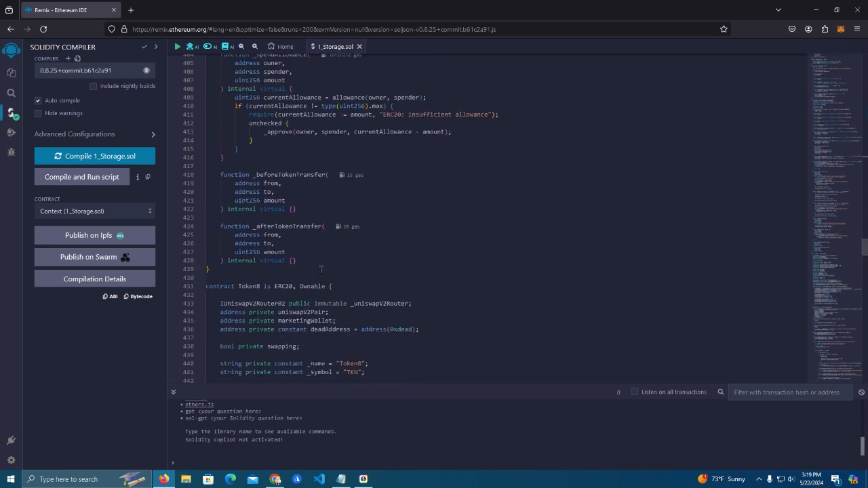
pyautogui.scroll(-3)
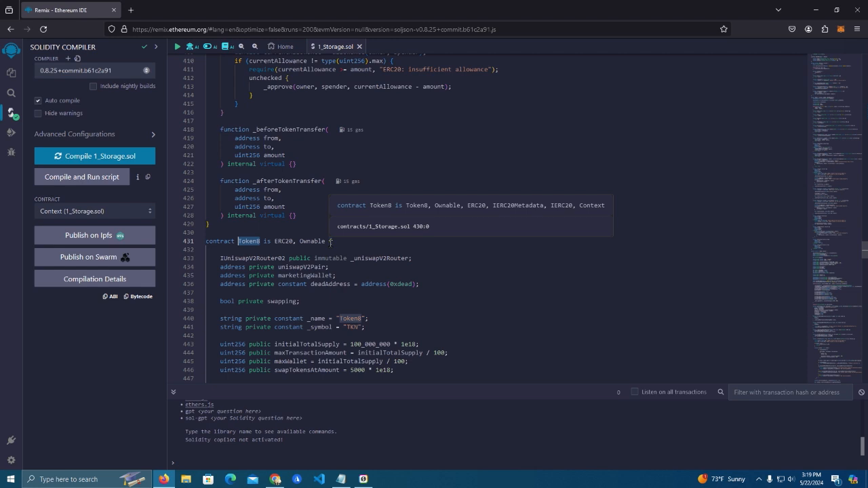
# - Replace the contract name and the _name string with mytoken
pyautogui.write('myt')
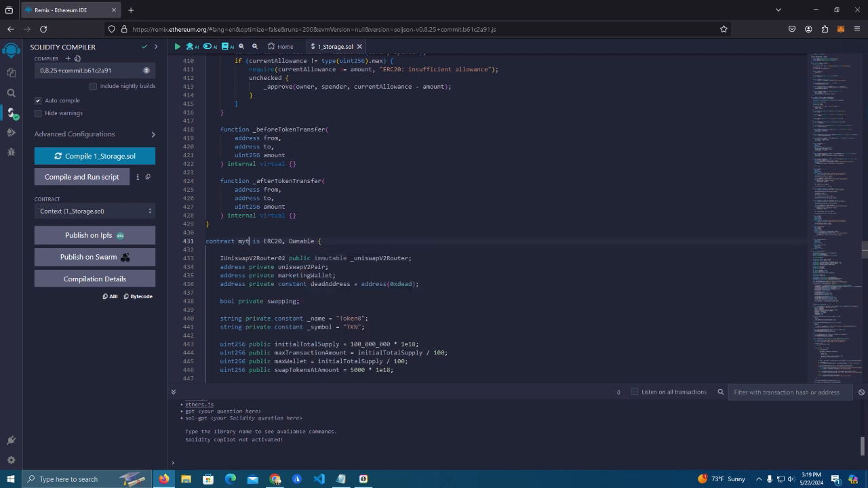
pyautogui.write('oken')
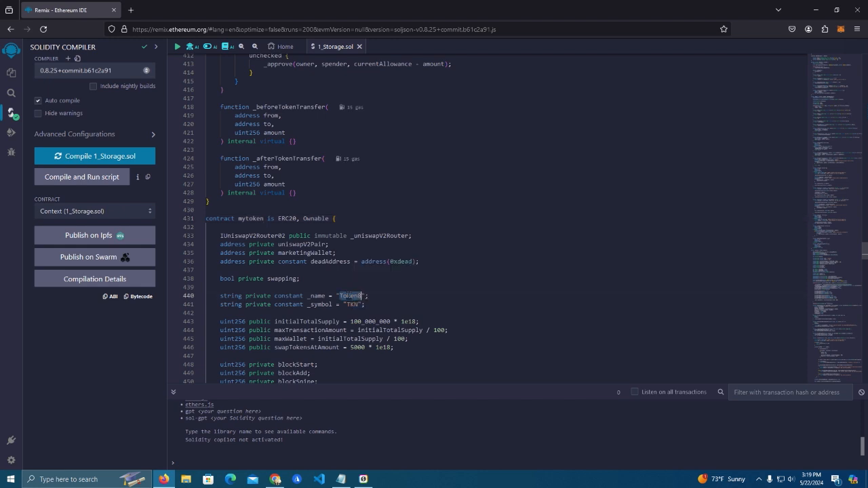
pyautogui.write('myt')
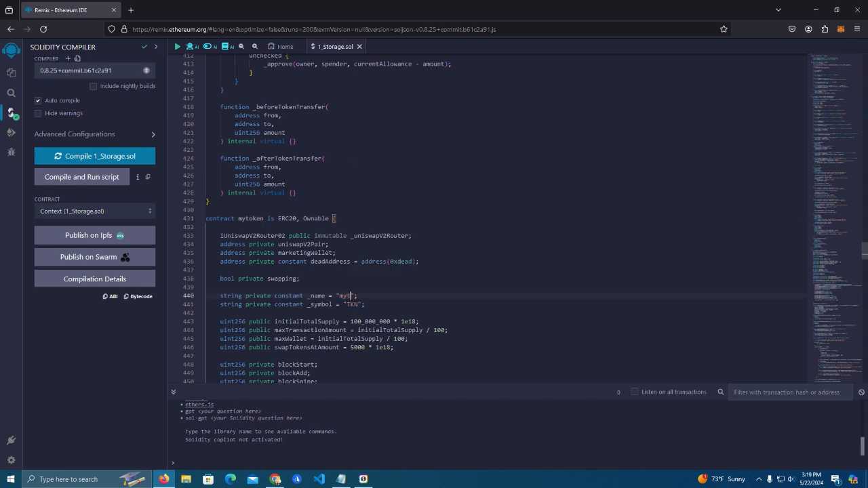
pyautogui.write('oken')
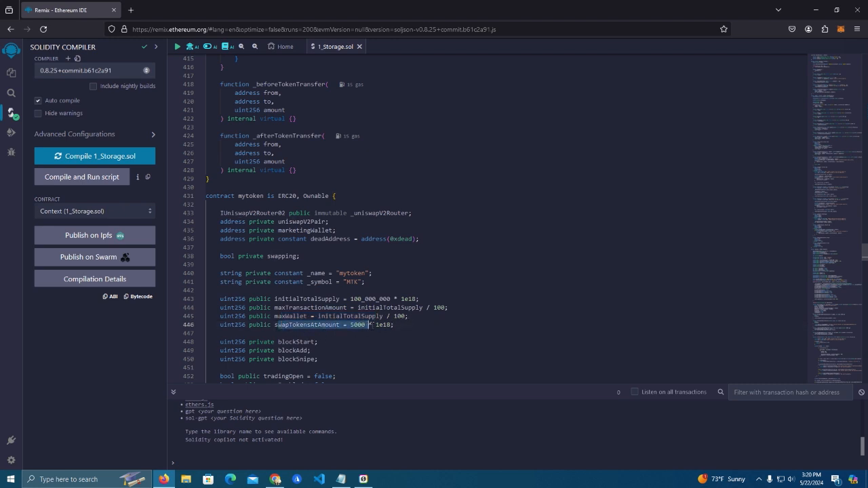
pyautogui.click(395, 324)
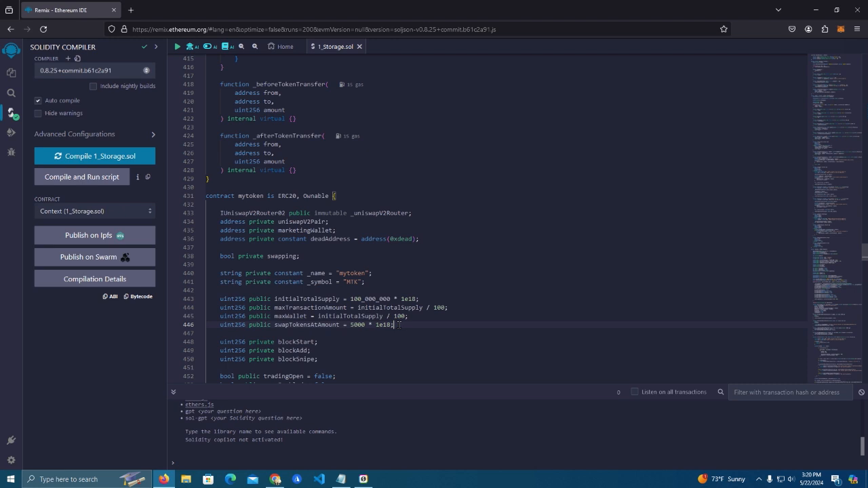
pyautogui.tripleClick(305, 324)
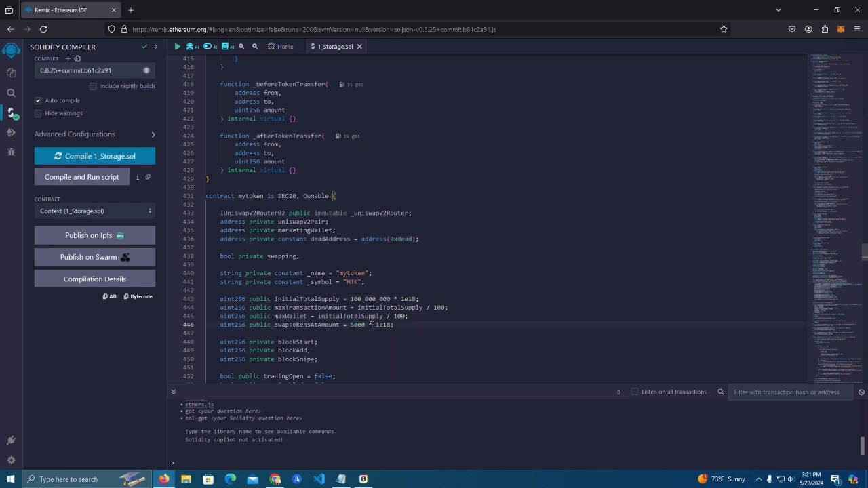
pyautogui.doubleClick(356, 324)
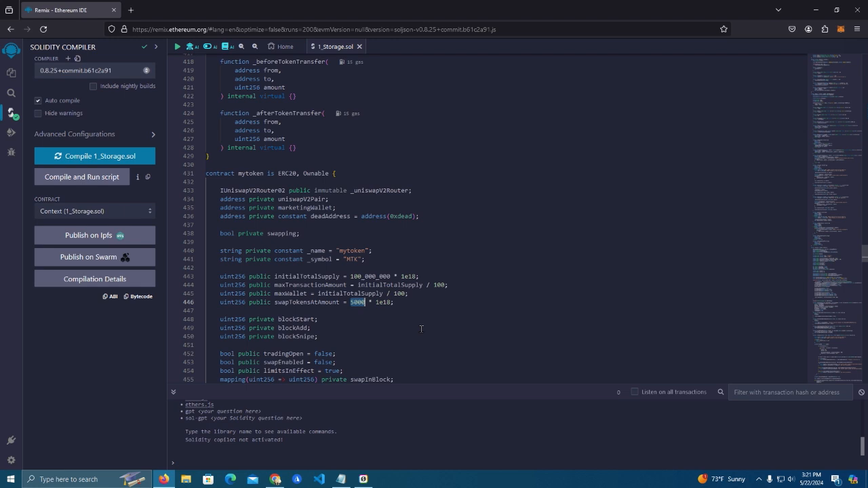
pyautogui.scroll(-3)
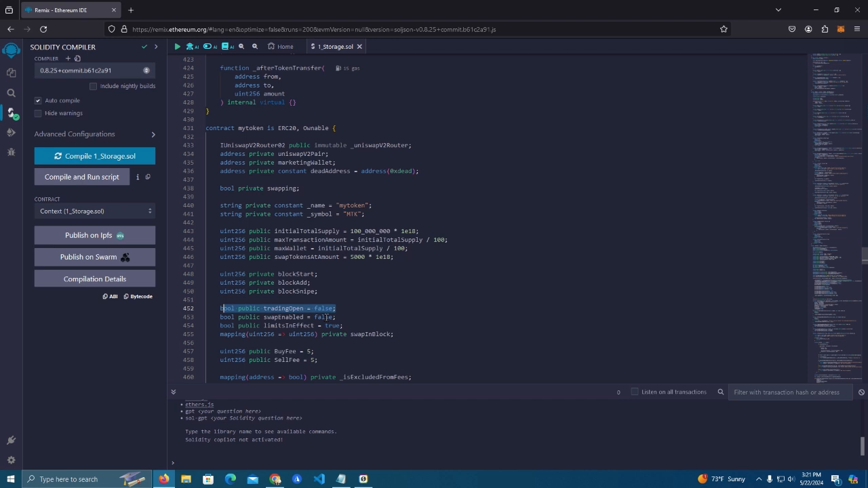
pyautogui.click(278, 317)
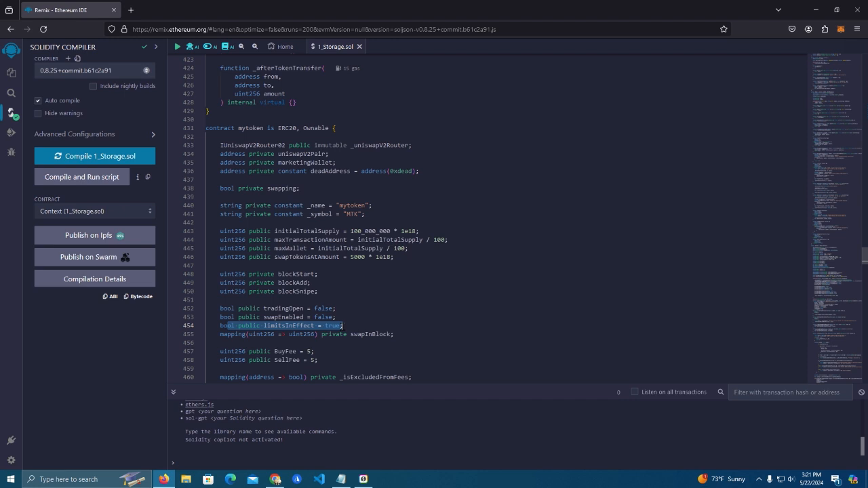
pyautogui.click(358, 326)
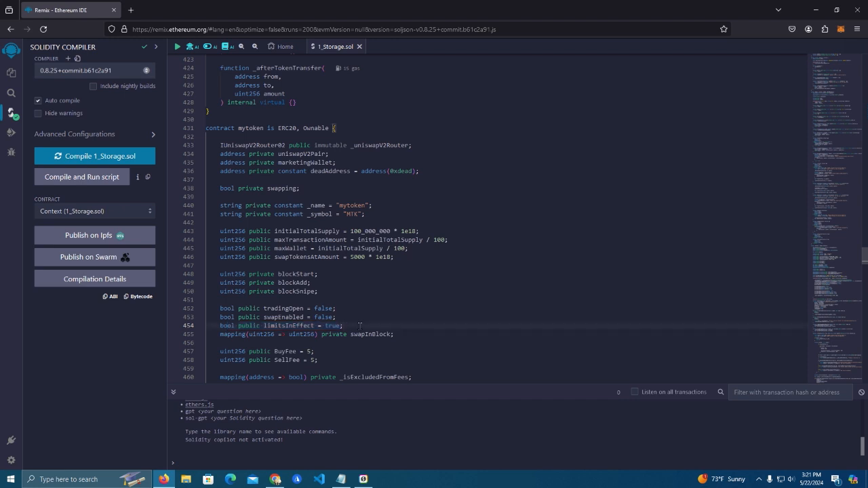
pyautogui.scroll(-3)
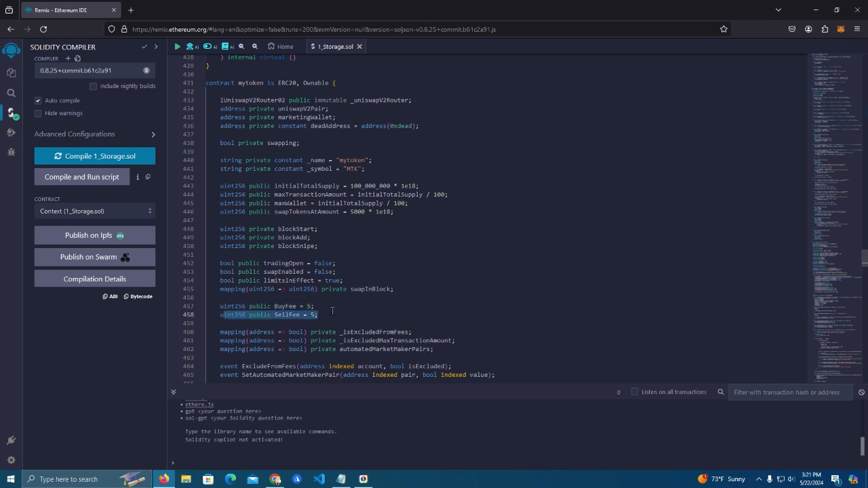
pyautogui.click(322, 315)
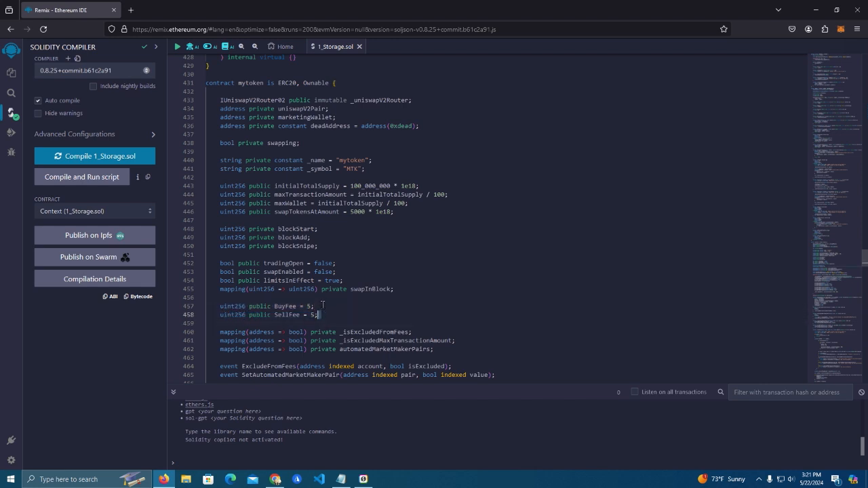
pyautogui.scroll(-3)
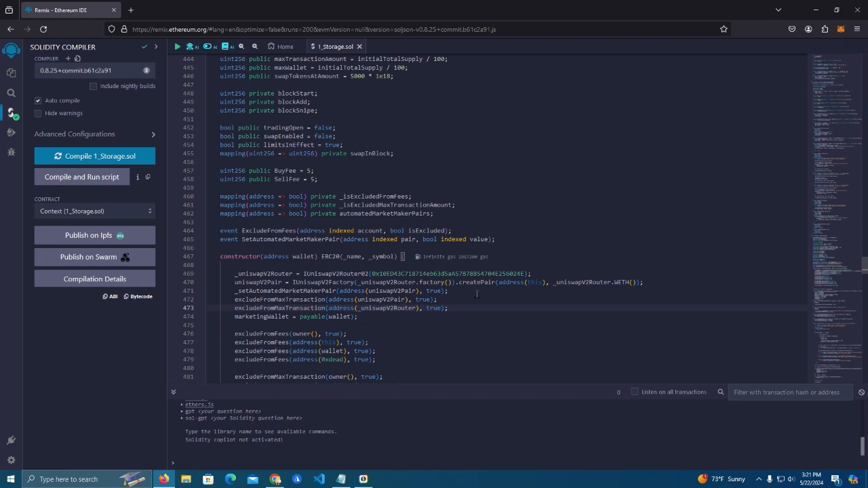
pyautogui.moveTo(500, 309)
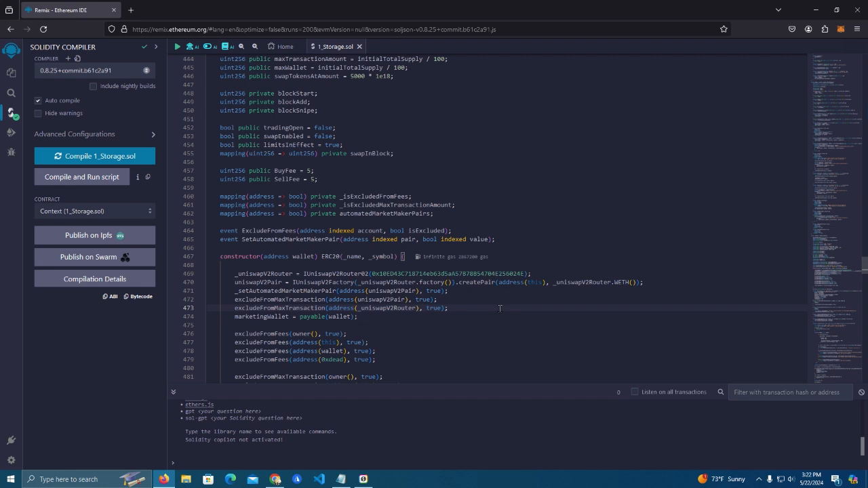
pyautogui.moveTo(482, 274)
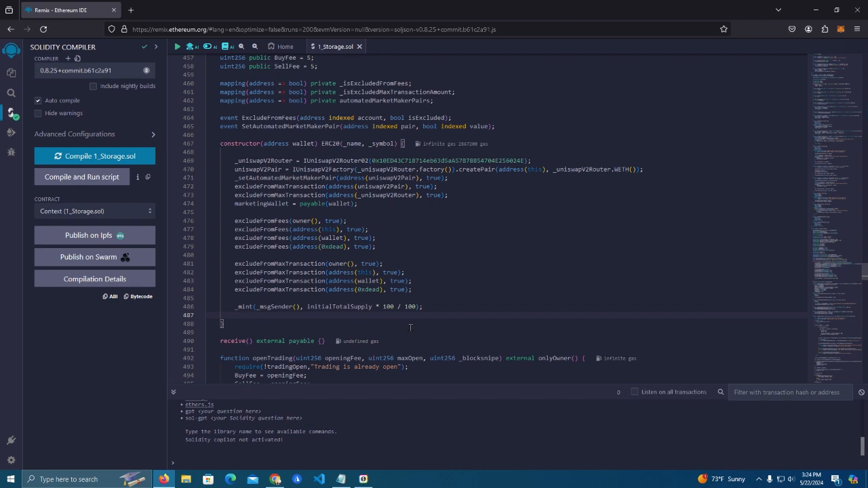
pyautogui.scroll(-3)
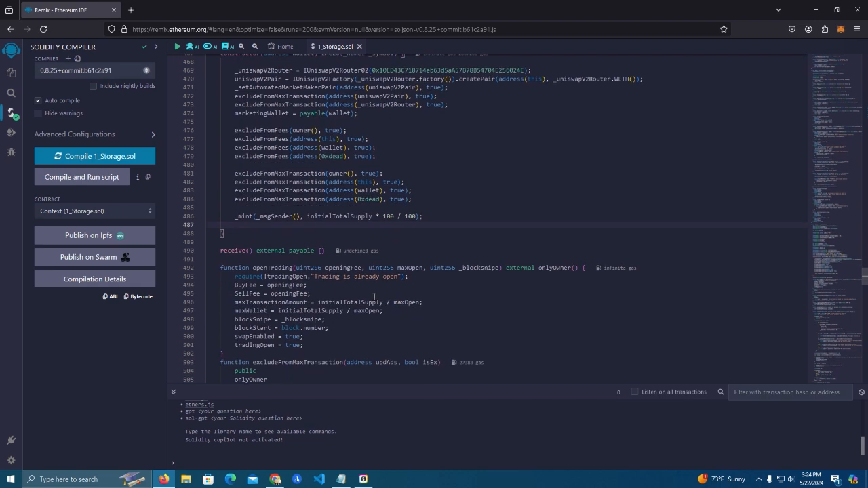
pyautogui.scroll(-3)
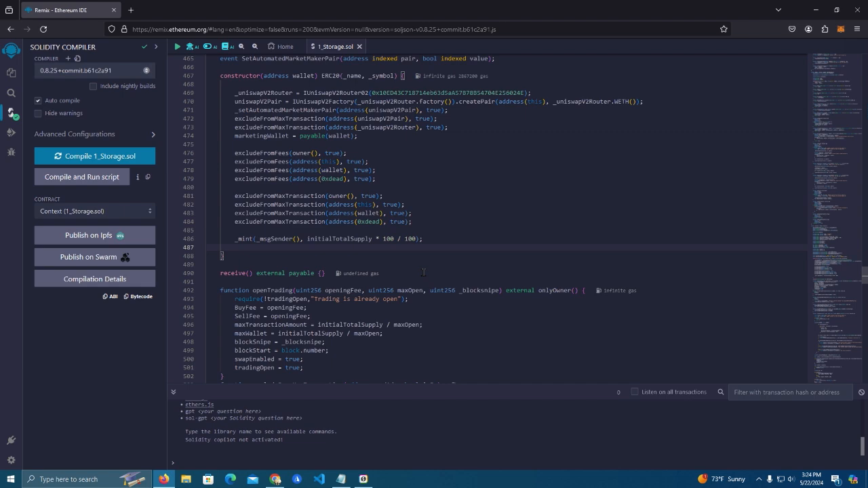
pyautogui.scroll(-3)
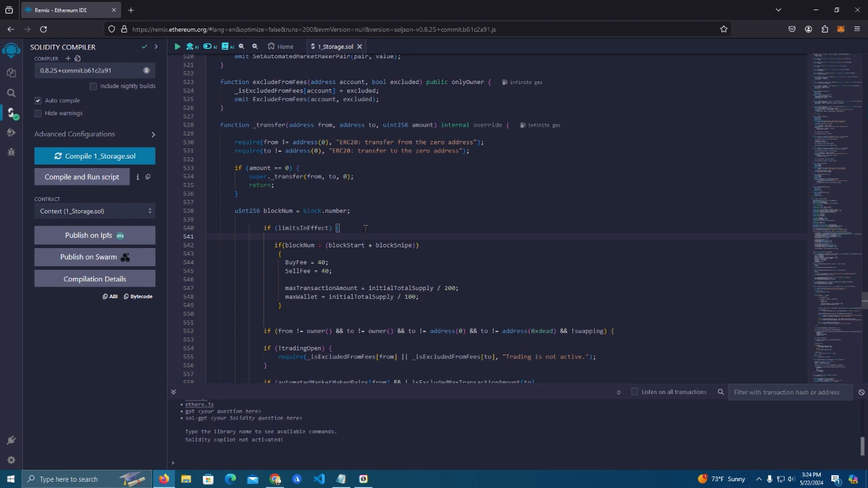
pyautogui.doubleClick(307, 228)
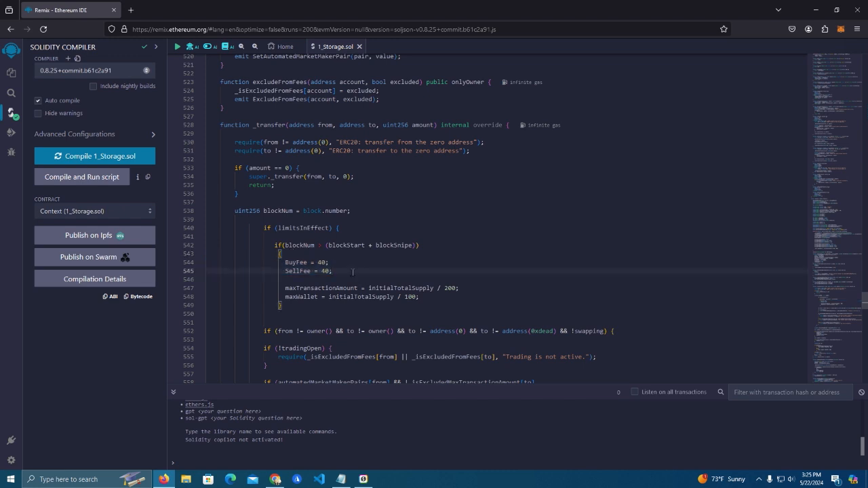
pyautogui.scroll(-3)
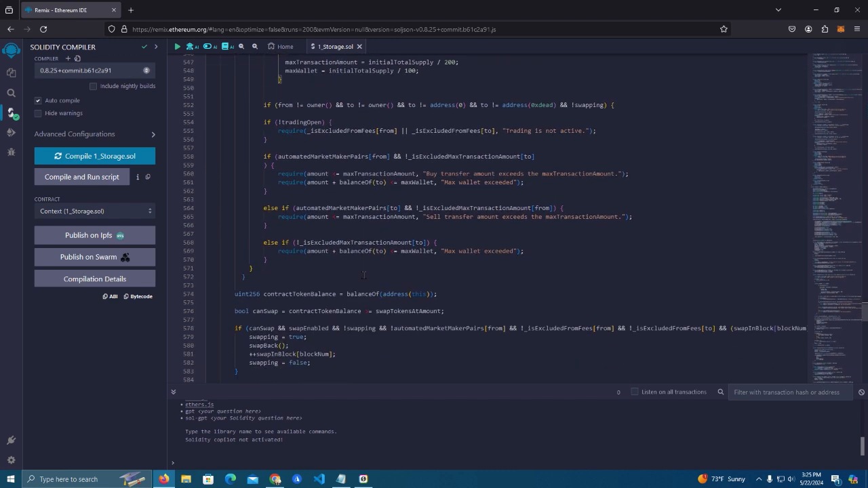
pyautogui.scroll(-3)
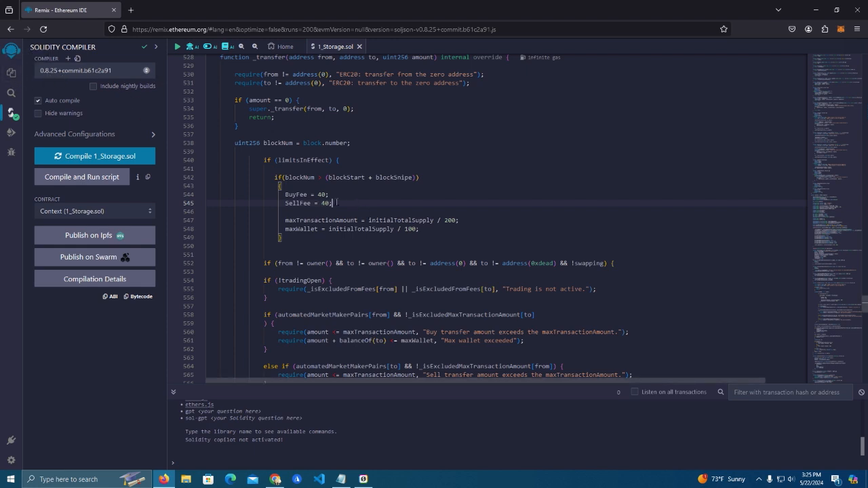
pyautogui.moveTo(333, 203); pyautogui.dragTo(284, 194)
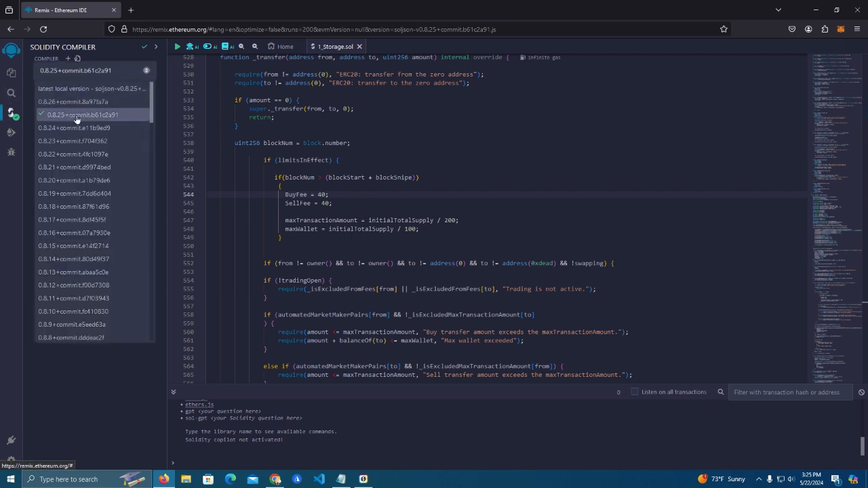
# - Keep compiler 0.8.25 and view the compiled contracts list under the MetaMask provider
pyautogui.click(84, 114)
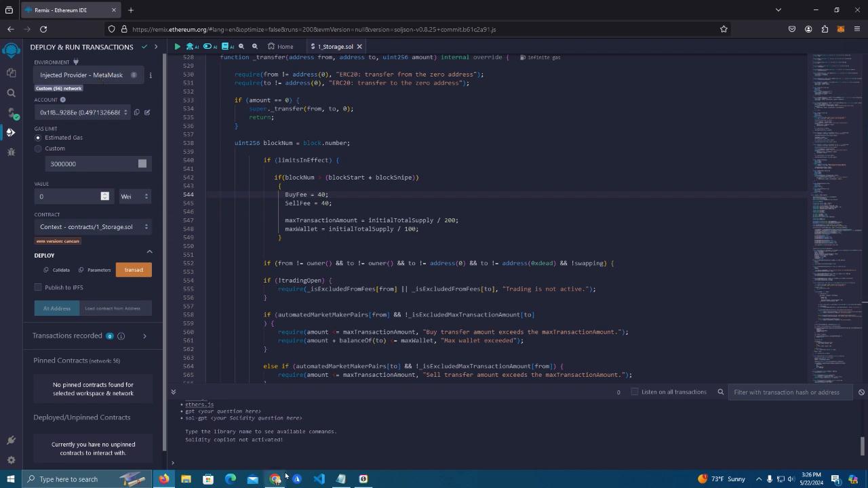
pyautogui.moveTo(191, 147)
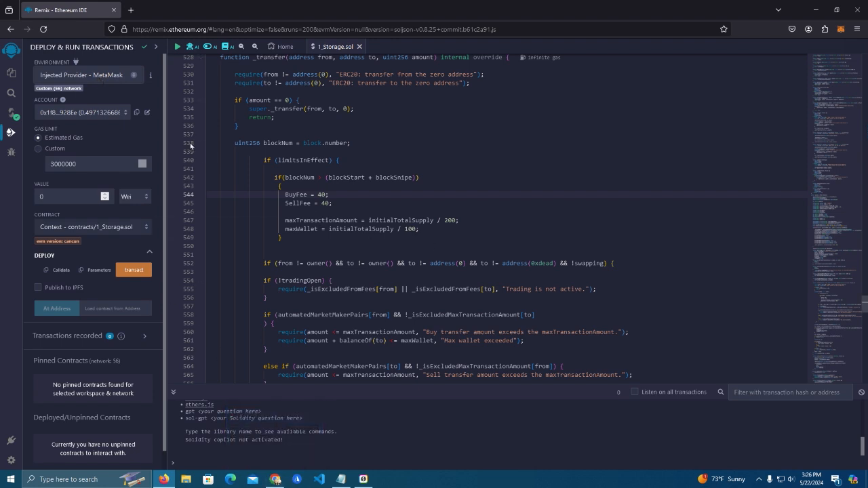
pyautogui.moveTo(92, 80)
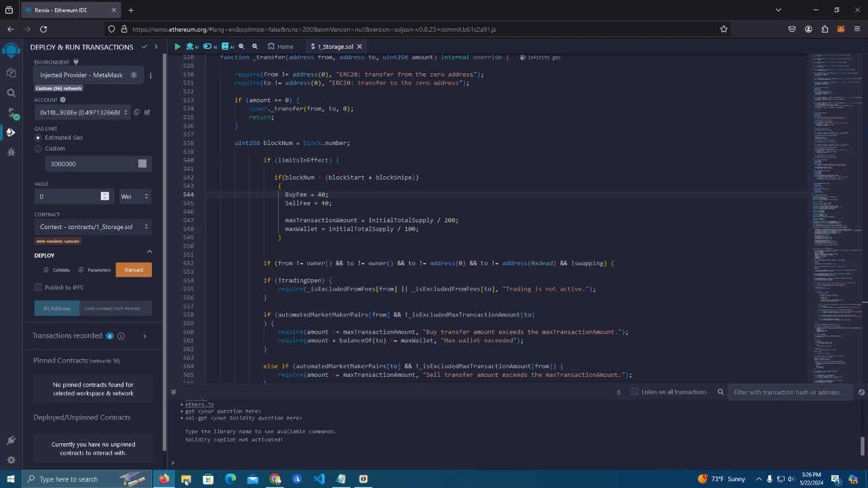
pyautogui.moveTo(143, 91)
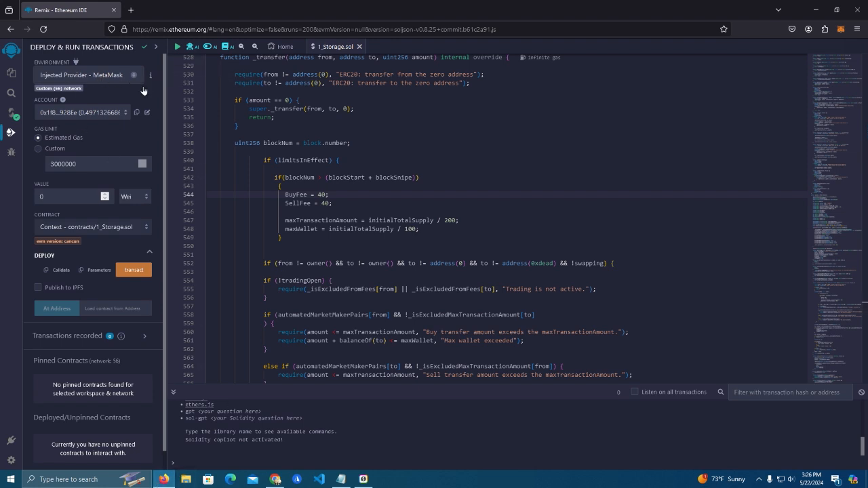
pyautogui.moveTo(105, 75)
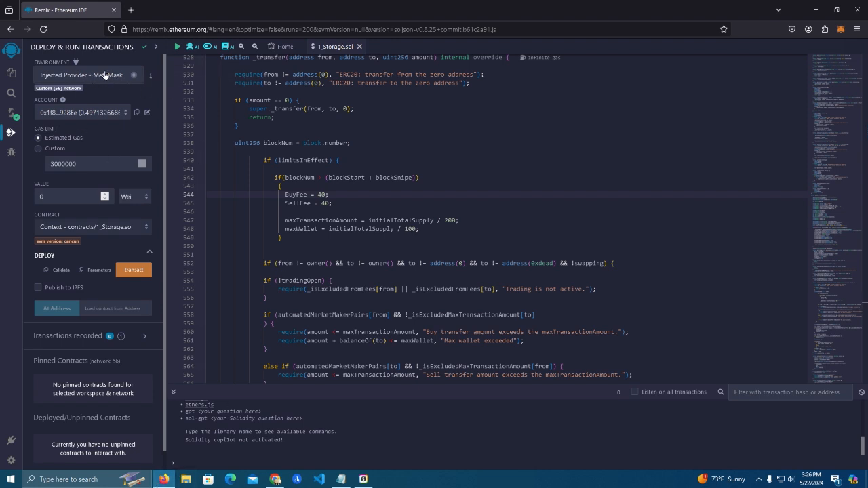
pyautogui.moveTo(71, 125)
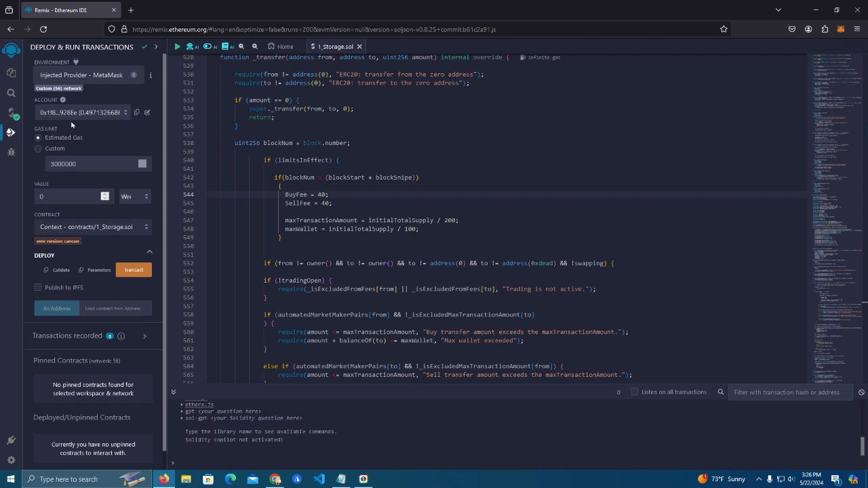
pyautogui.click(91, 227)
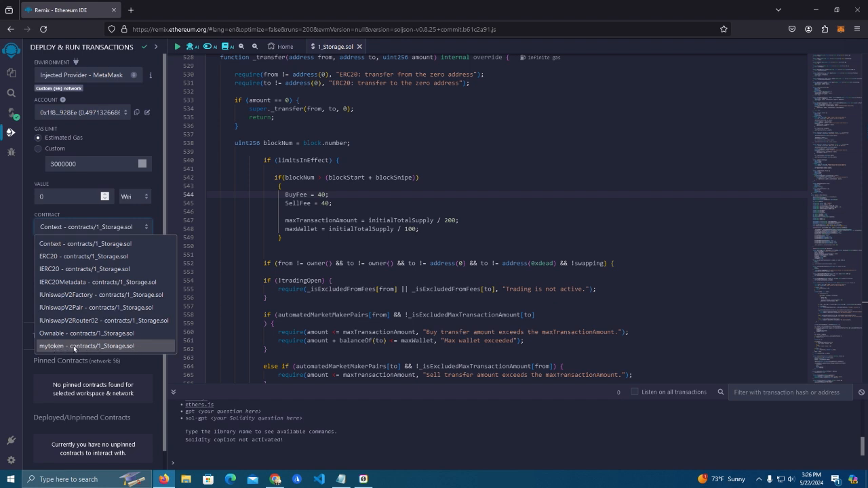
pyautogui.click(84, 346)
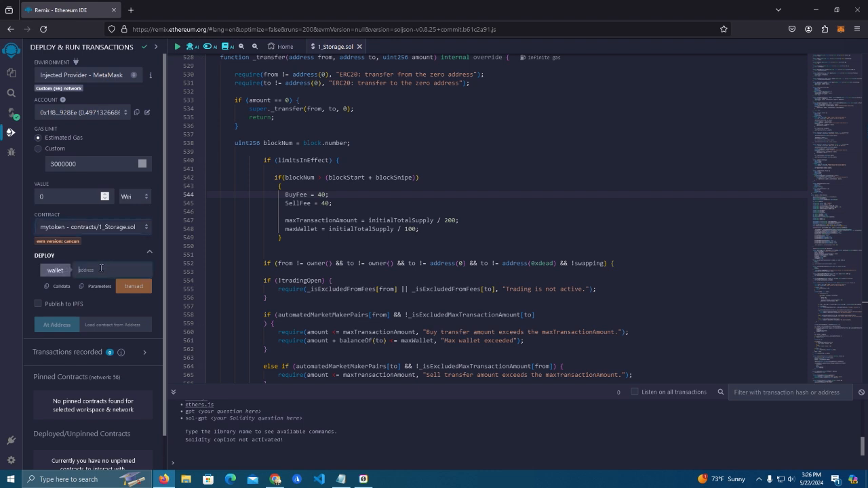
pyautogui.click(99, 269)
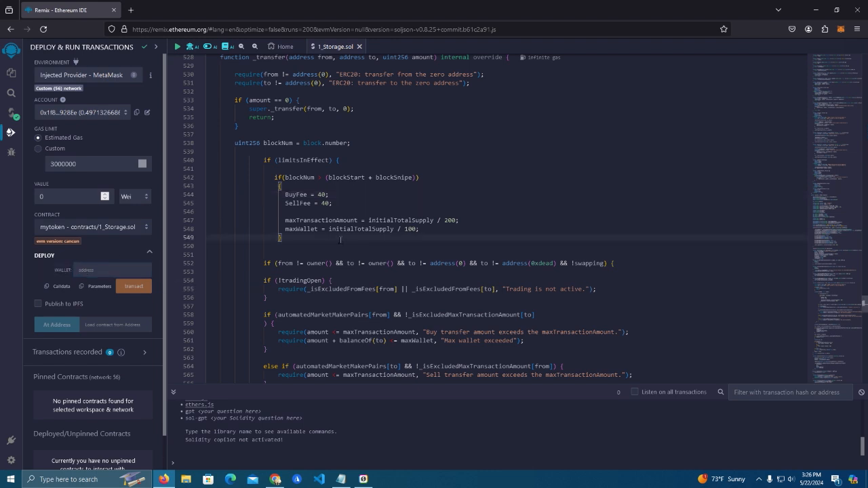
# - Find the constructor's wallet parameter by searching 'wallet', then enter the marketing wallet address
pyautogui.press('Ctrl+f')
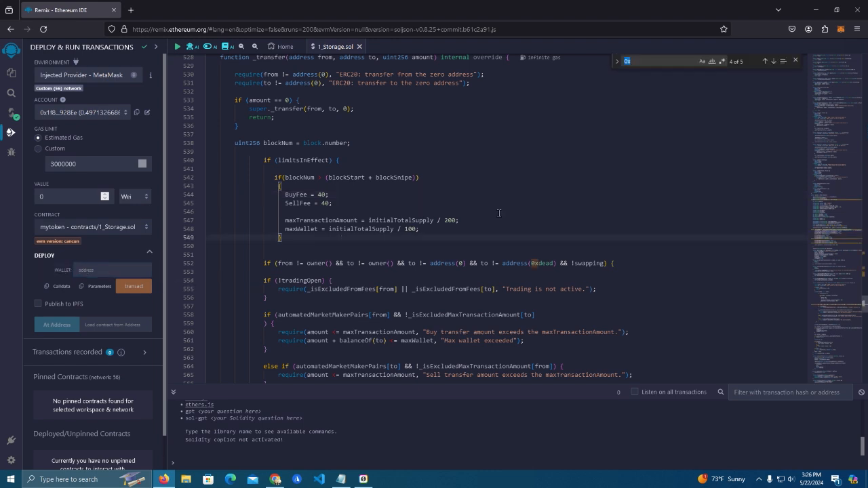
pyautogui.write('wallet')
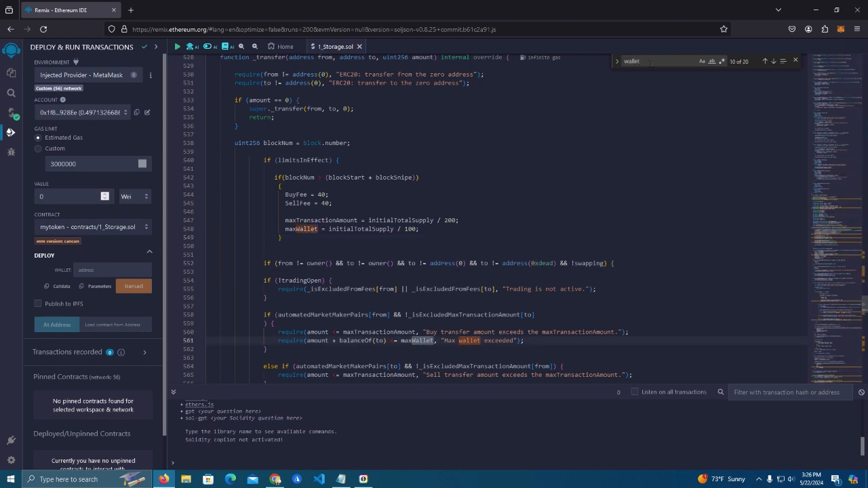
pyautogui.click(772, 61)
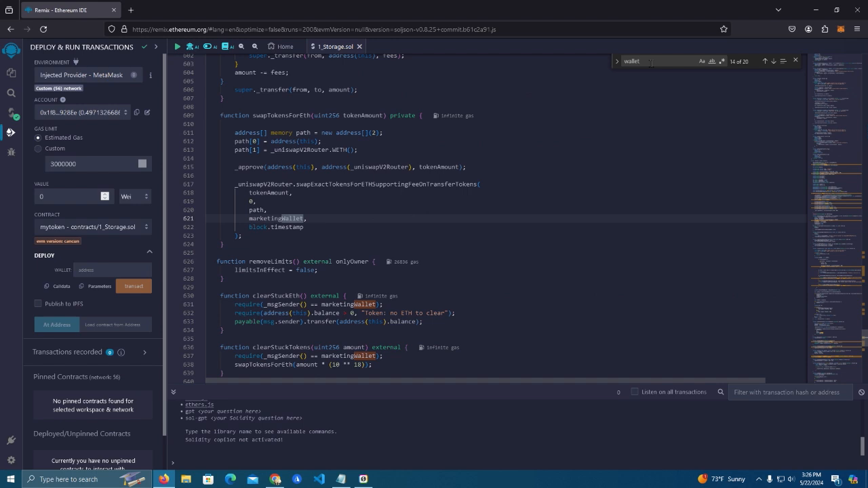
pyautogui.click(772, 61)
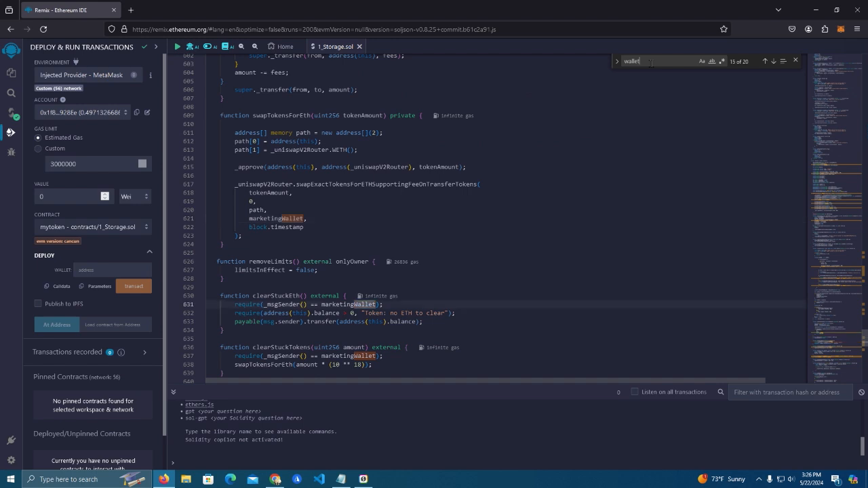
pyautogui.click(773, 61)
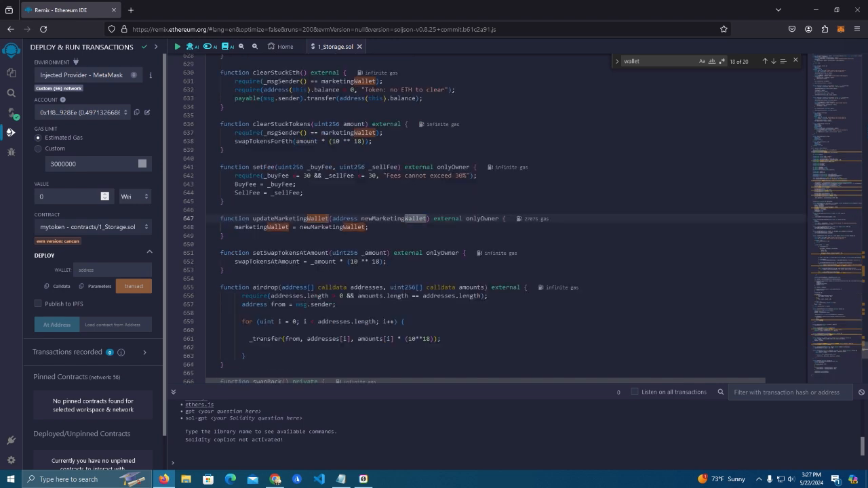
pyautogui.click(772, 61)
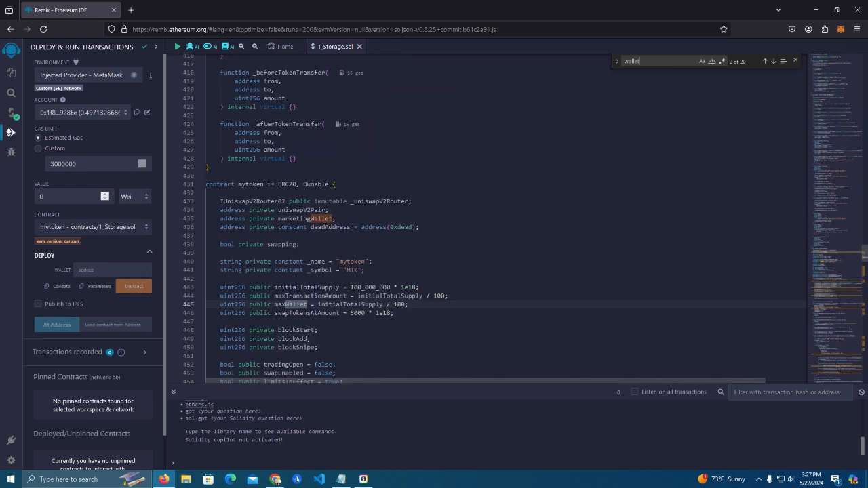
pyautogui.click(773, 61)
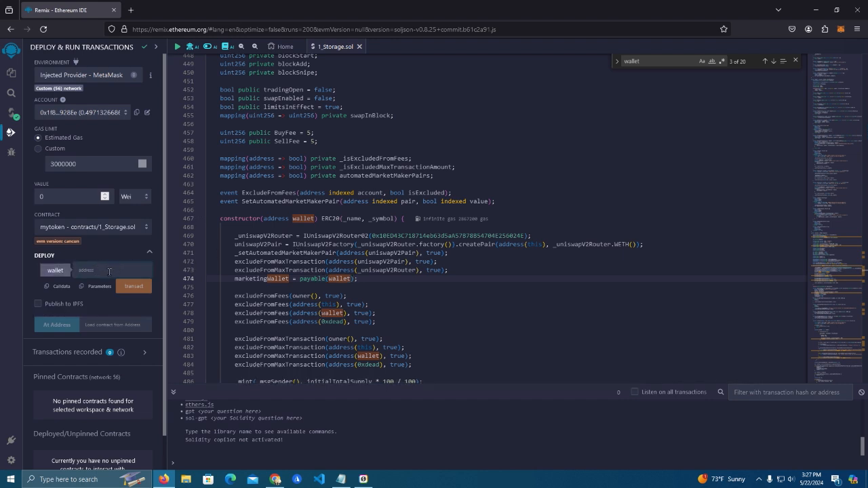
pyautogui.click(101, 270)
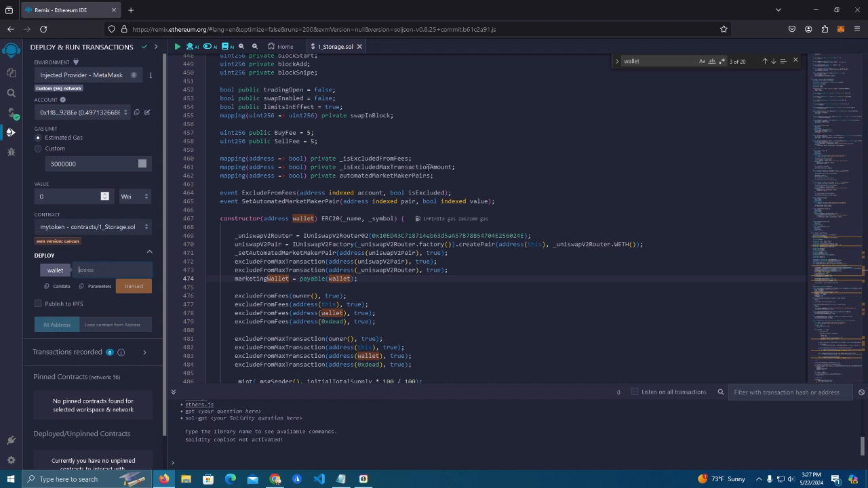
pyautogui.click(840, 29)
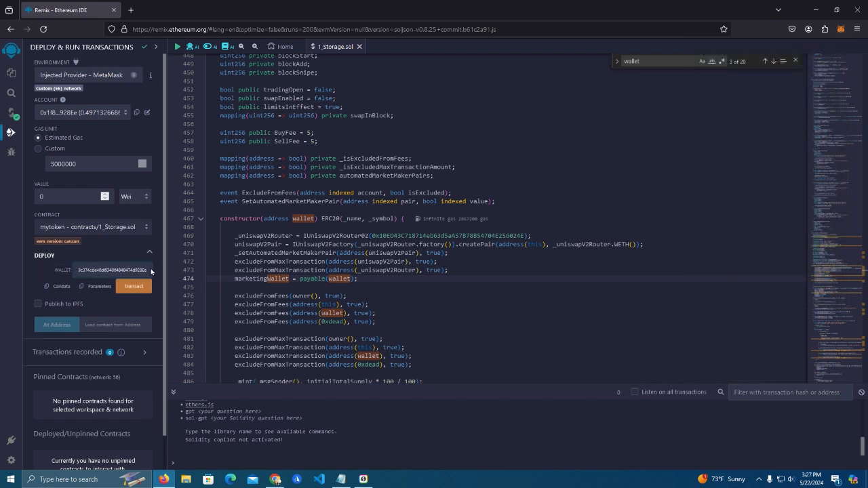
pyautogui.moveTo(134, 285)
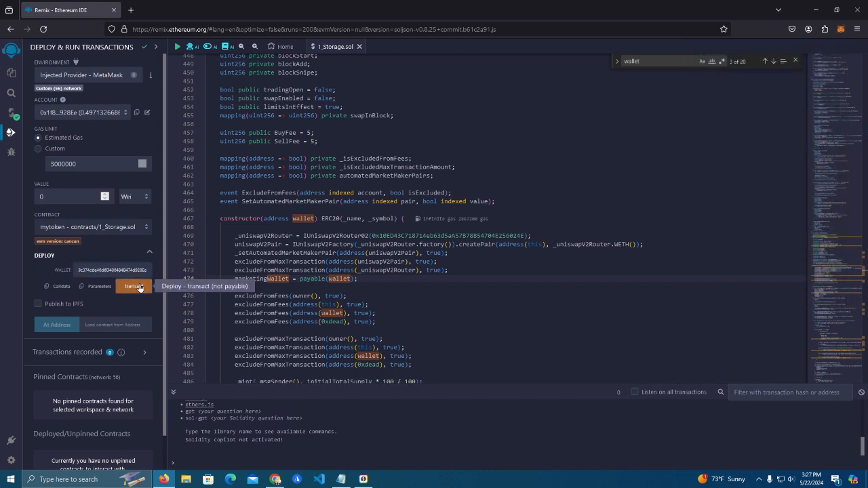
# - Transact the mytoken deployment from Remix and reject it in MetaMask
pyautogui.click(133, 285)
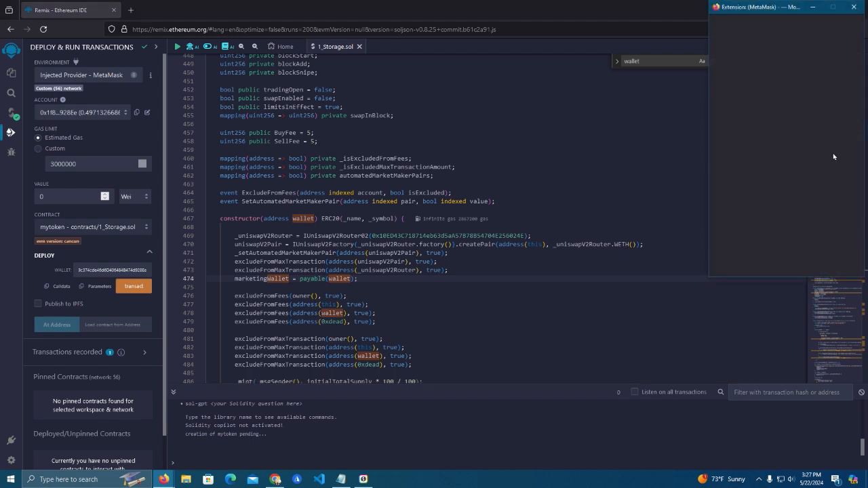
pyautogui.click(133, 285)
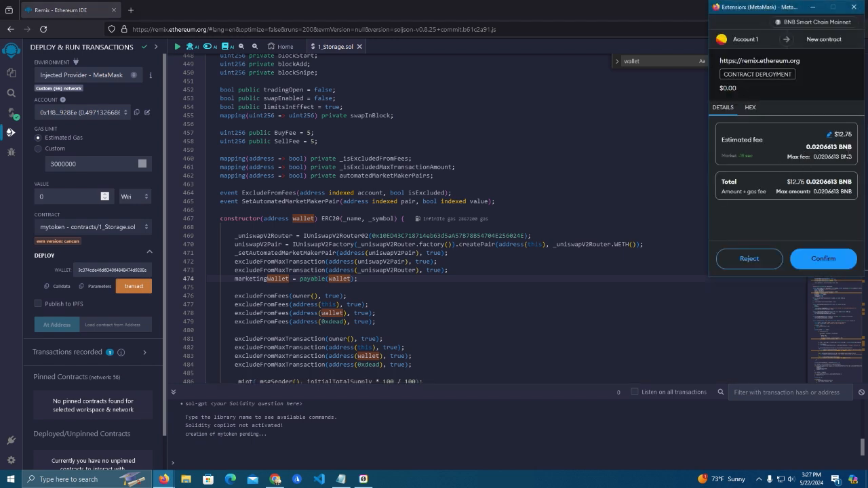
pyautogui.moveTo(802, 142)
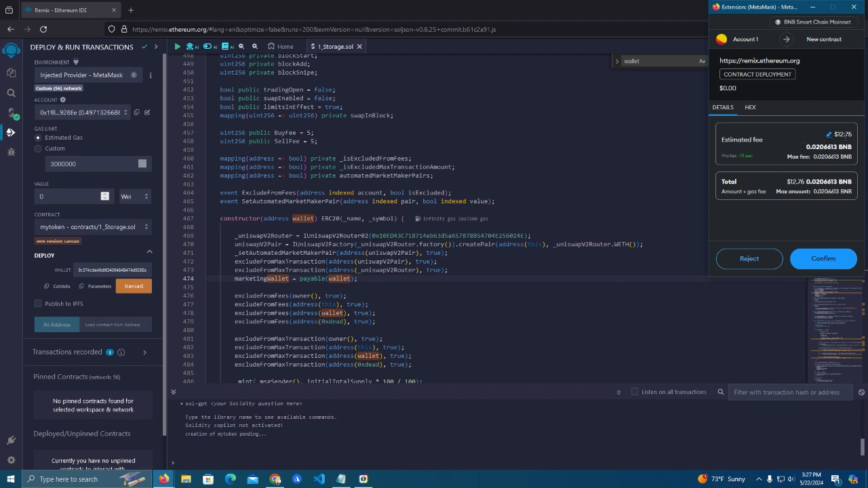
pyautogui.moveTo(796, 221)
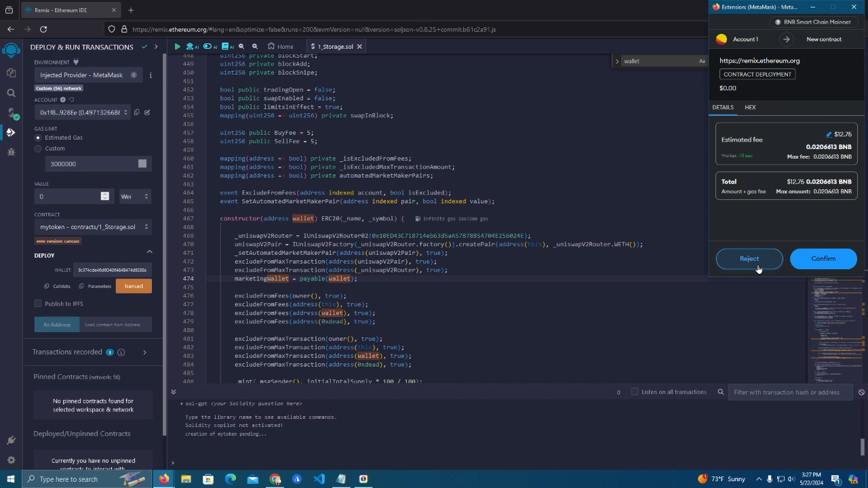
pyautogui.click(748, 259)
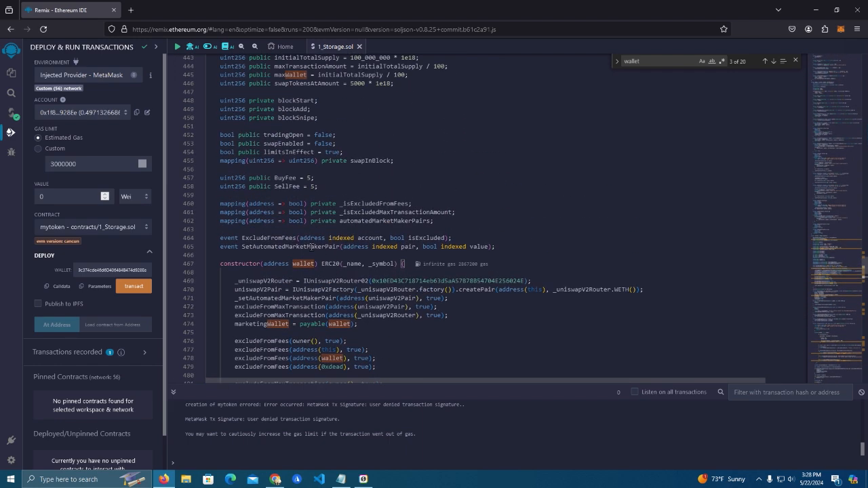
# - Scroll down to the openTrading function and select its name
pyautogui.scroll(-3)
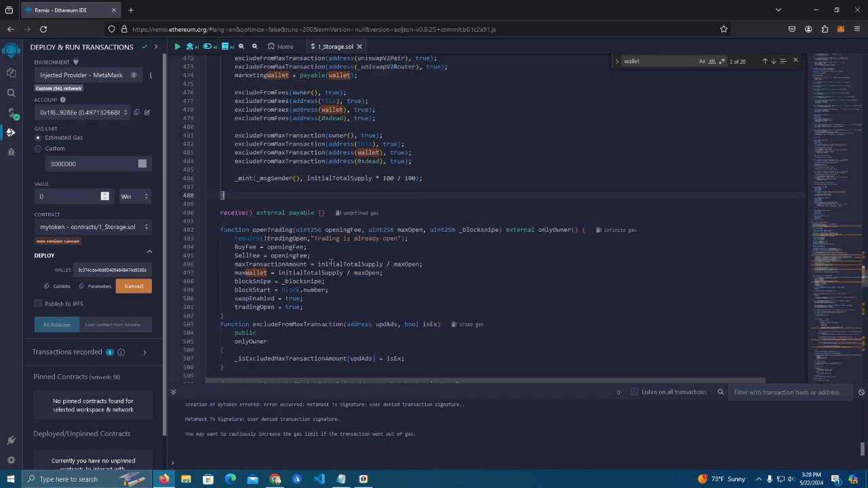
pyautogui.scroll(-3)
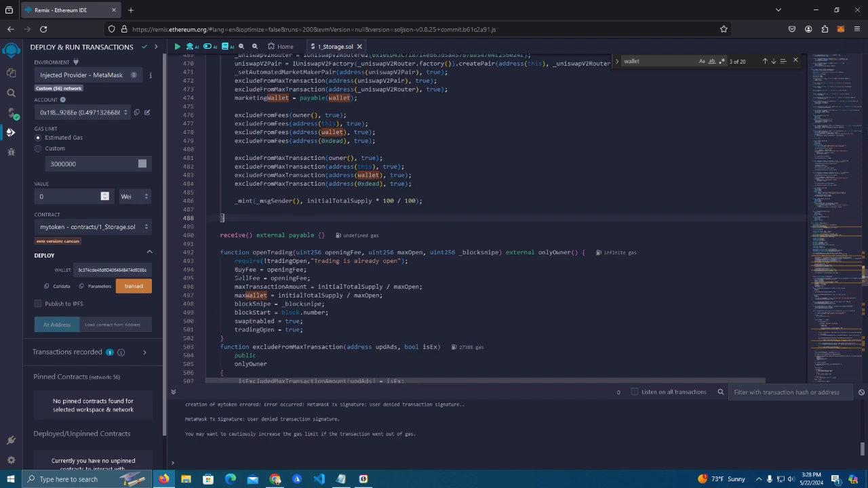
pyautogui.doubleClick(258, 253)
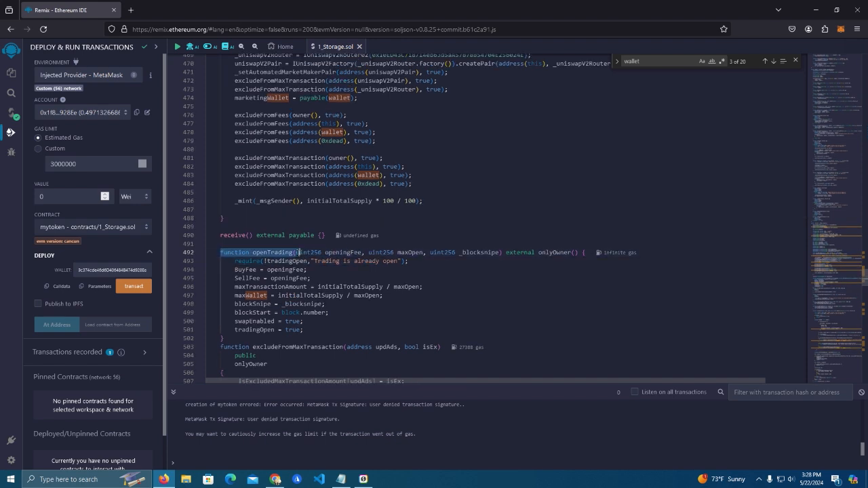